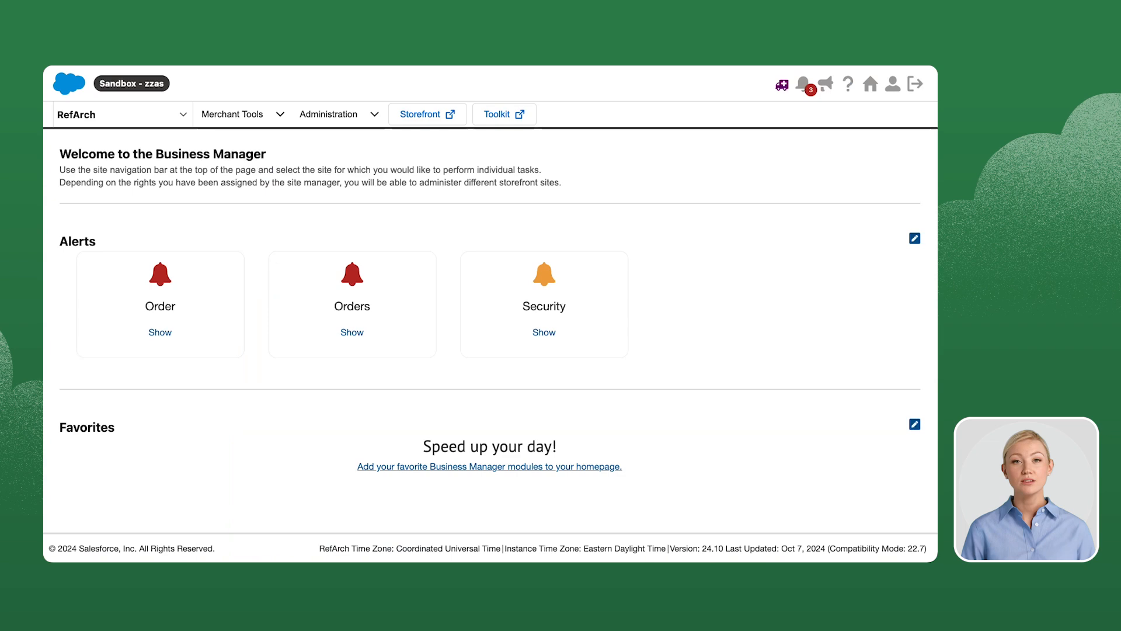
- Bring up the Administration feature menu from the top navigation bar
{"action": "left_click", "coordinate": [329, 113]}
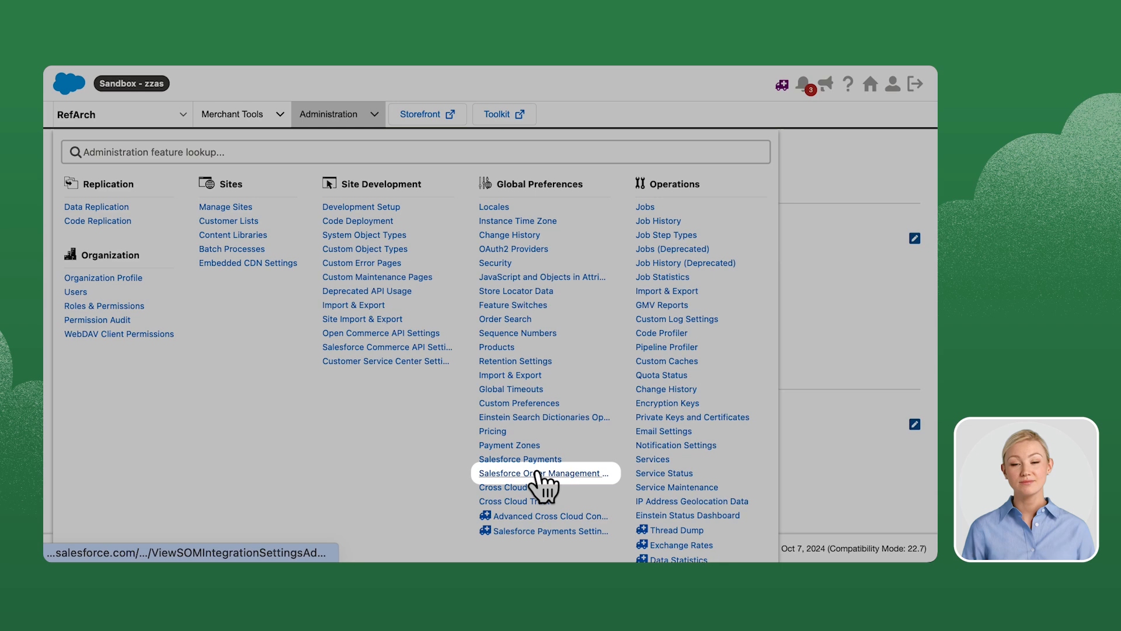
- View the Salesforce Order Management Integration settings and select tenant ID ZZAS_088 to copy
{"action": "left_click", "coordinate": [545, 473]}
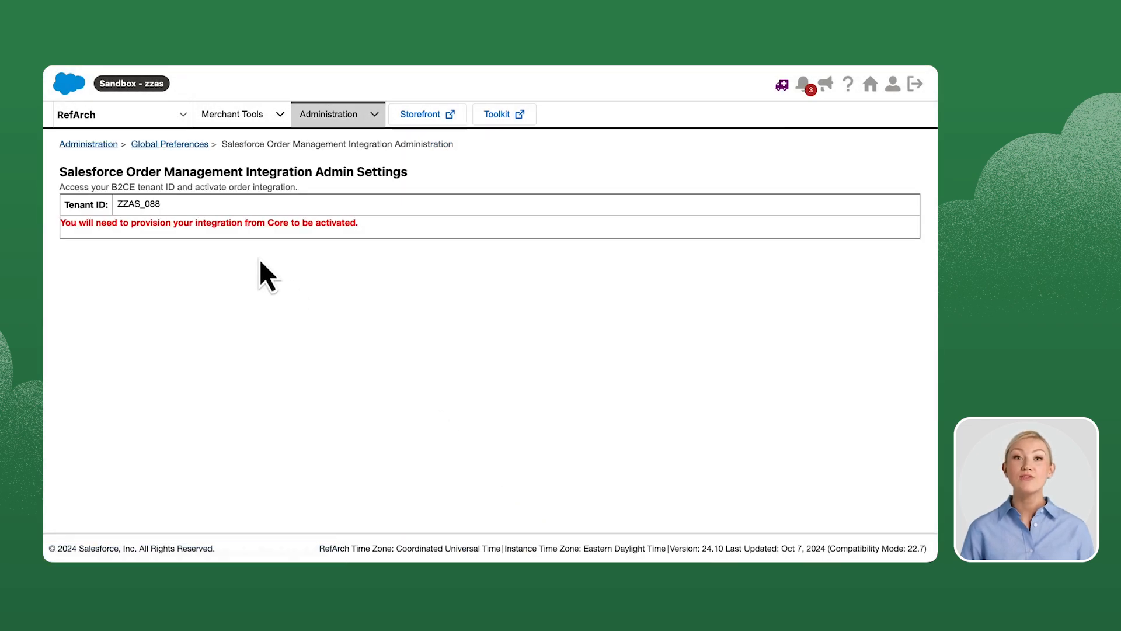
{"action": "mouse_move", "coordinate": [127, 223]}
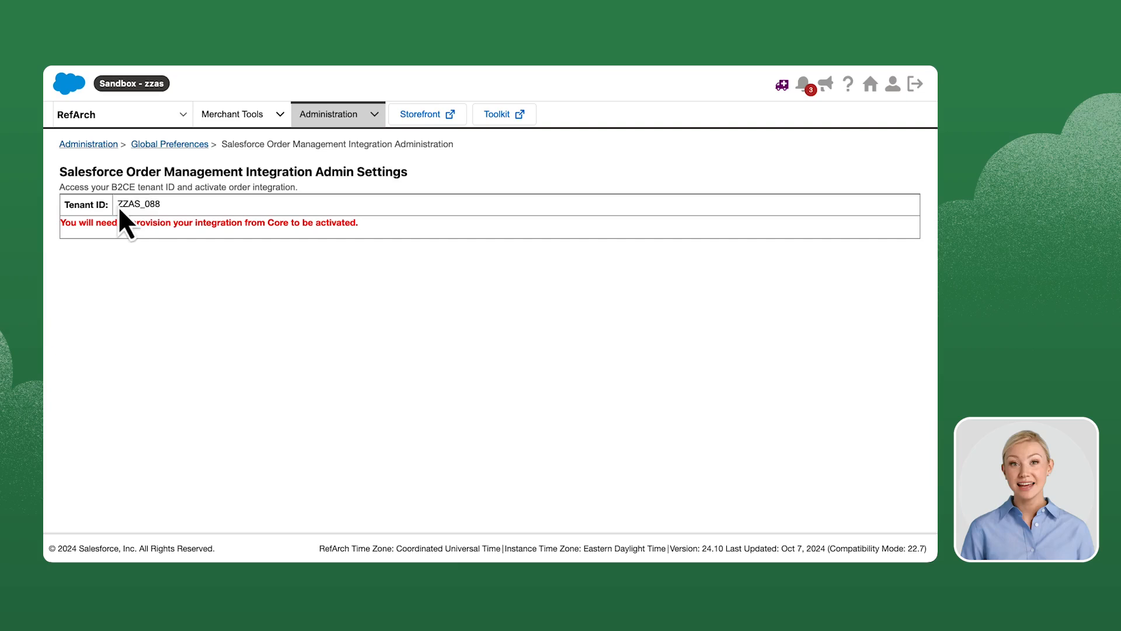
{"action": "double_click", "coordinate": [139, 203]}
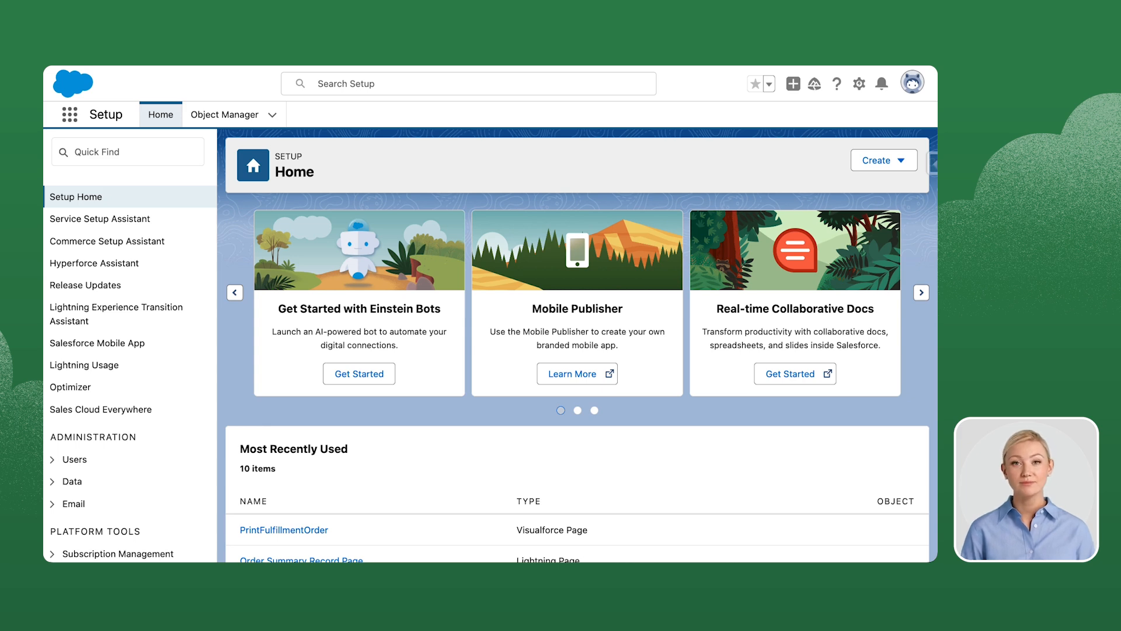
- Find 'b2c' in Quick Find and go to the B2C Commerce Connections page
{"action": "type", "text": "b2c comm"}
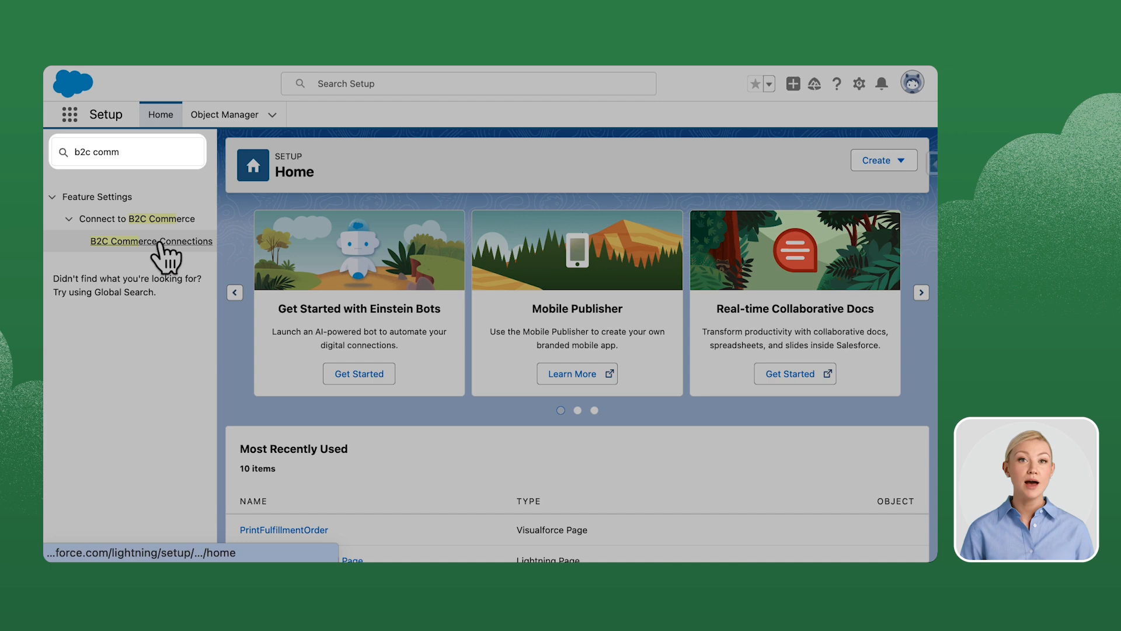
{"action": "left_click", "coordinate": [151, 241]}
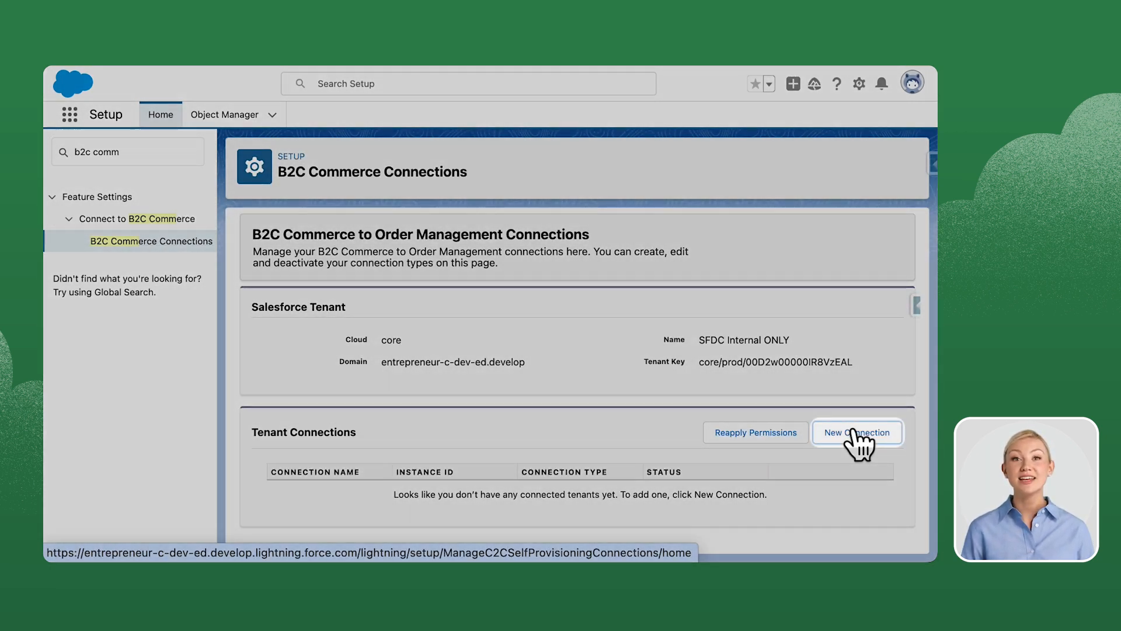
- Save a new connection request named ZZAS_088 with B2C instance ID ZZAS_088
{"action": "left_click", "coordinate": [856, 432]}
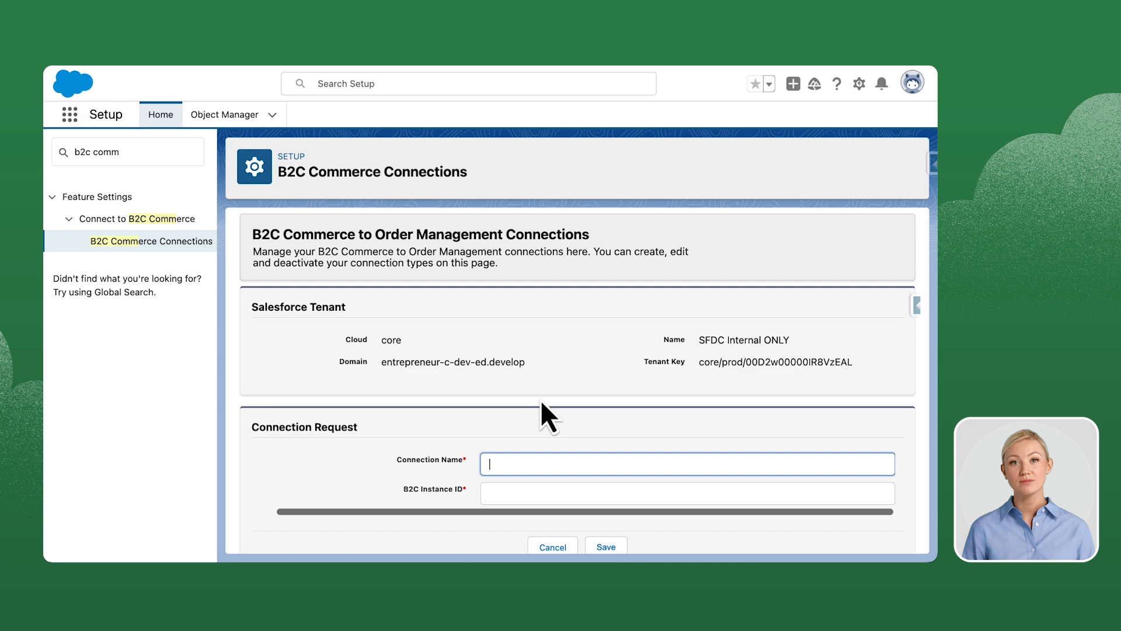
{"action": "type", "text": "ZZAS_088"}
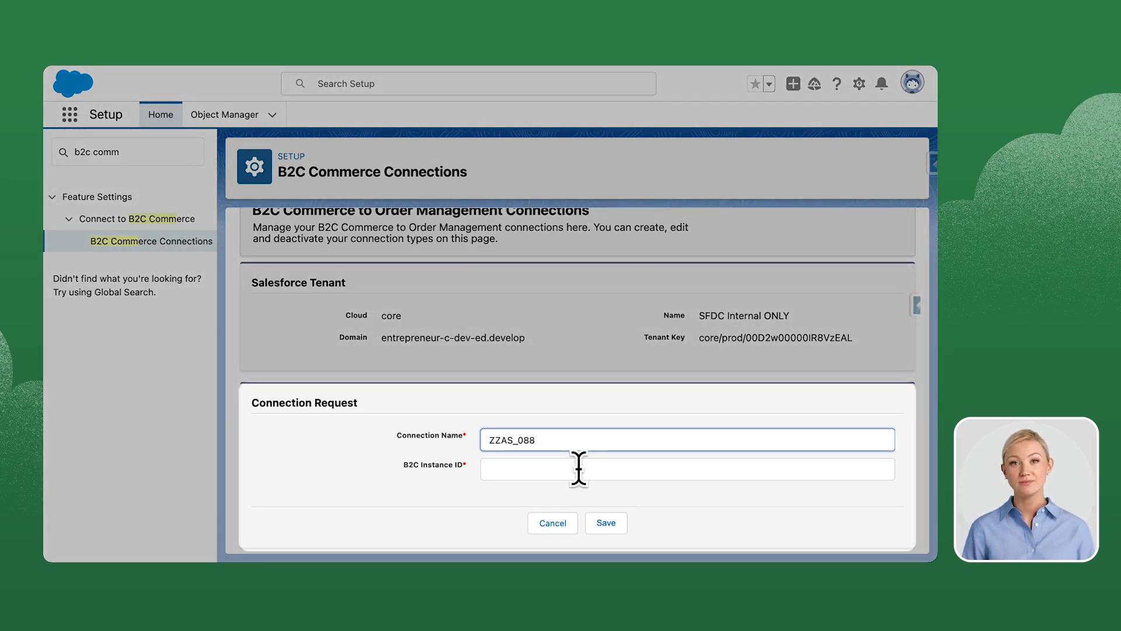
{"action": "type", "text": "ZZAS_088"}
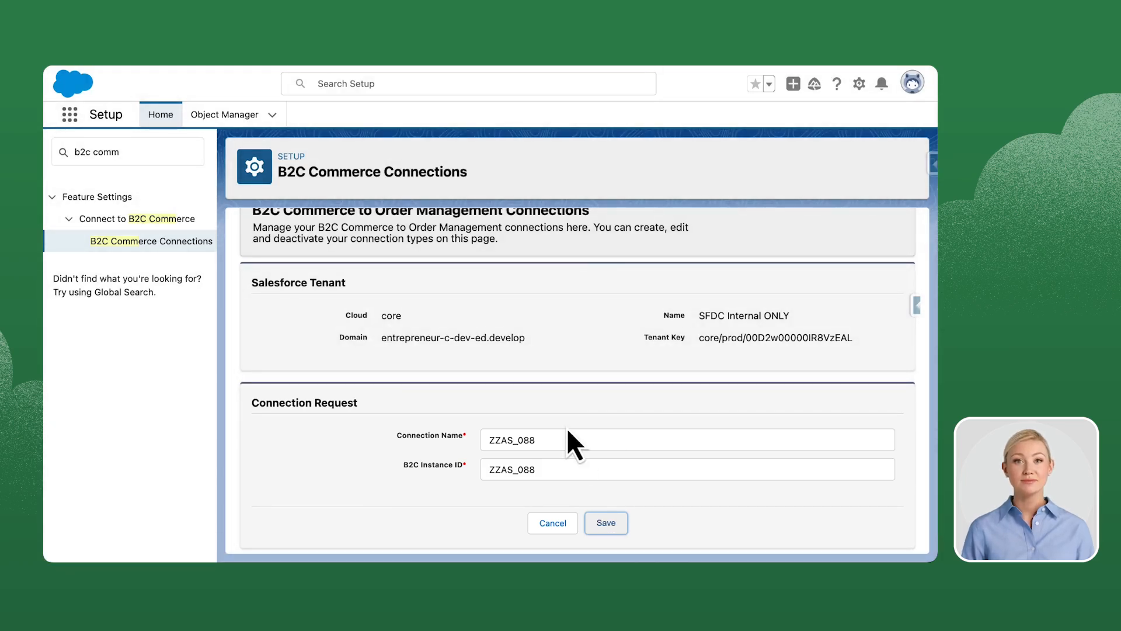
{"action": "left_click", "coordinate": [606, 524]}
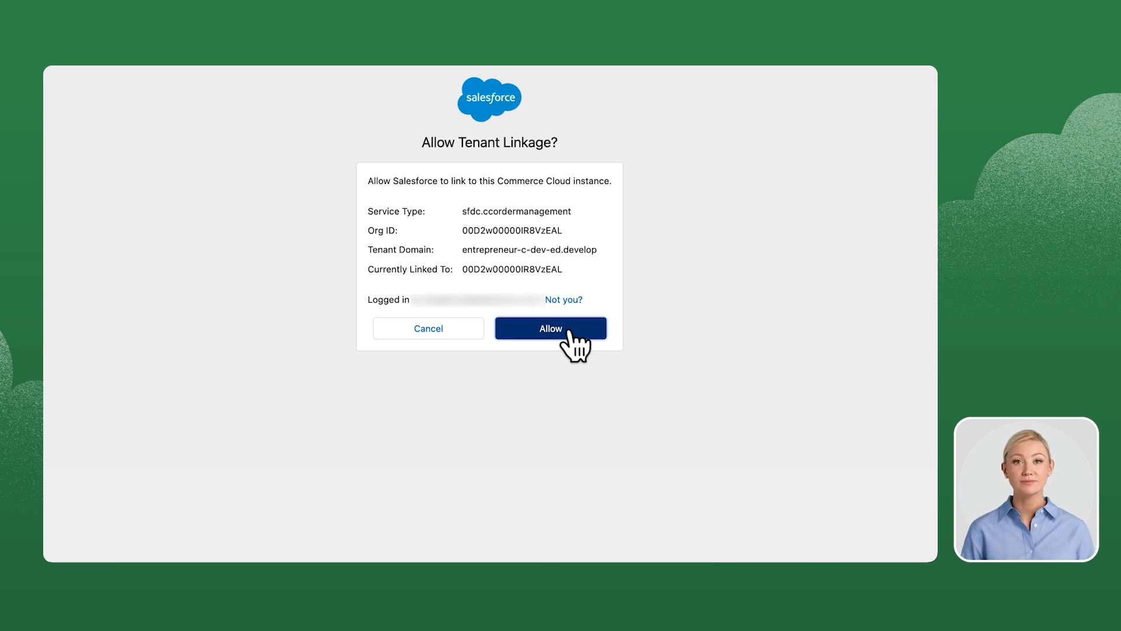
- Approve the Allow Tenant Linkage prompt to link Salesforce to the Commerce instance
{"action": "left_click", "coordinate": [550, 328]}
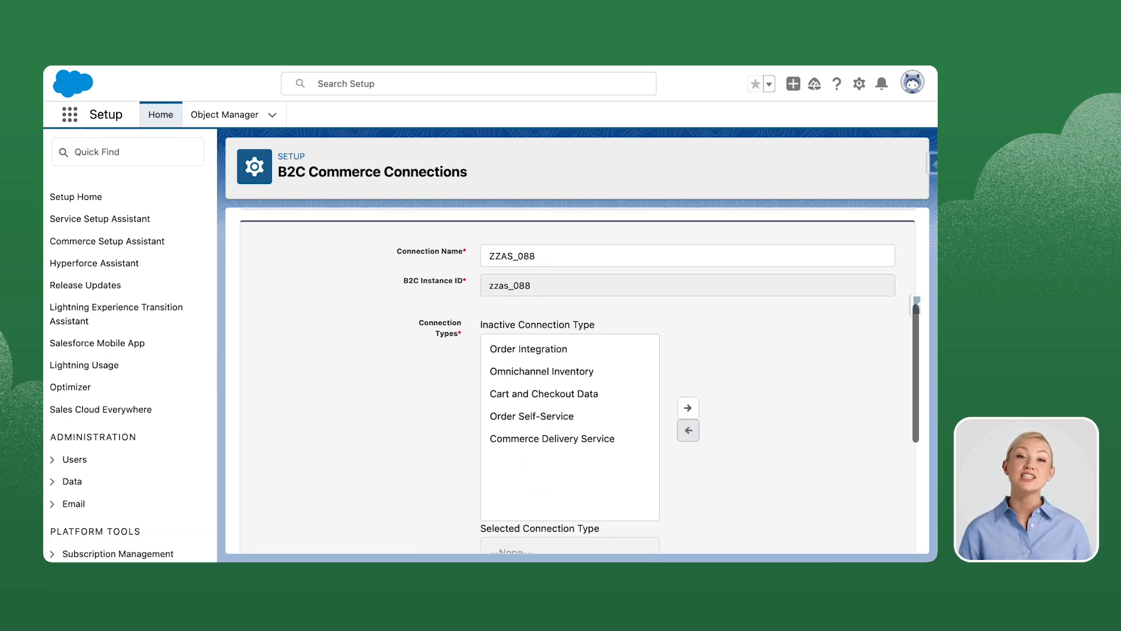
- Move Cart and Checkout Data from inactive into the selected connection types for ZZAS_088
{"action": "scroll", "scroll_direction": "down", "scroll_amount": 3}
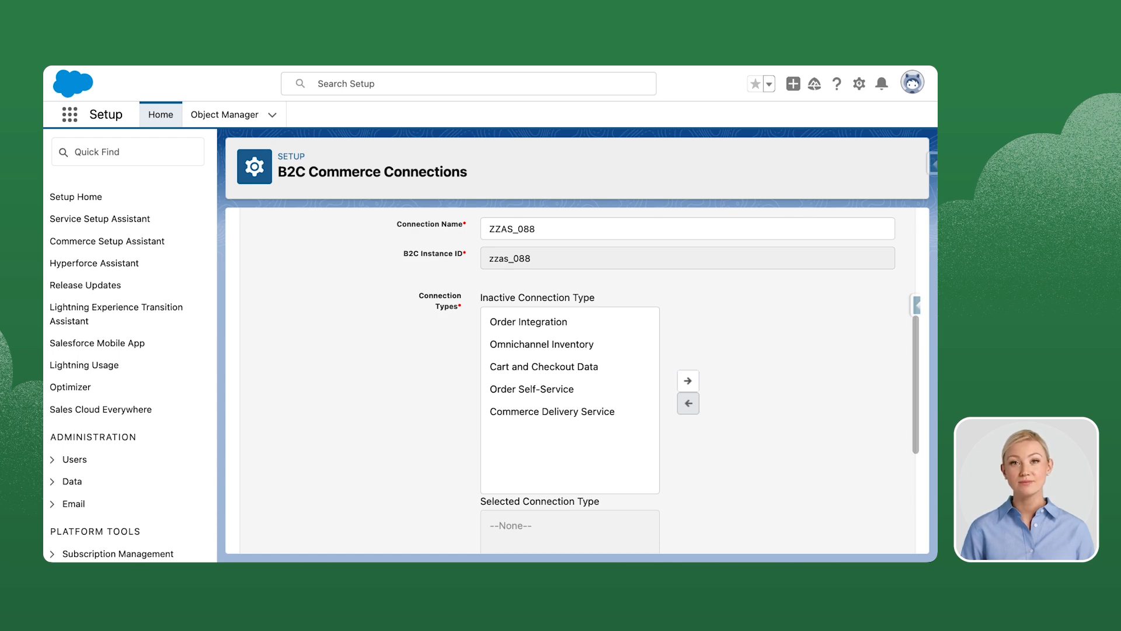
{"action": "left_click", "coordinate": [543, 366]}
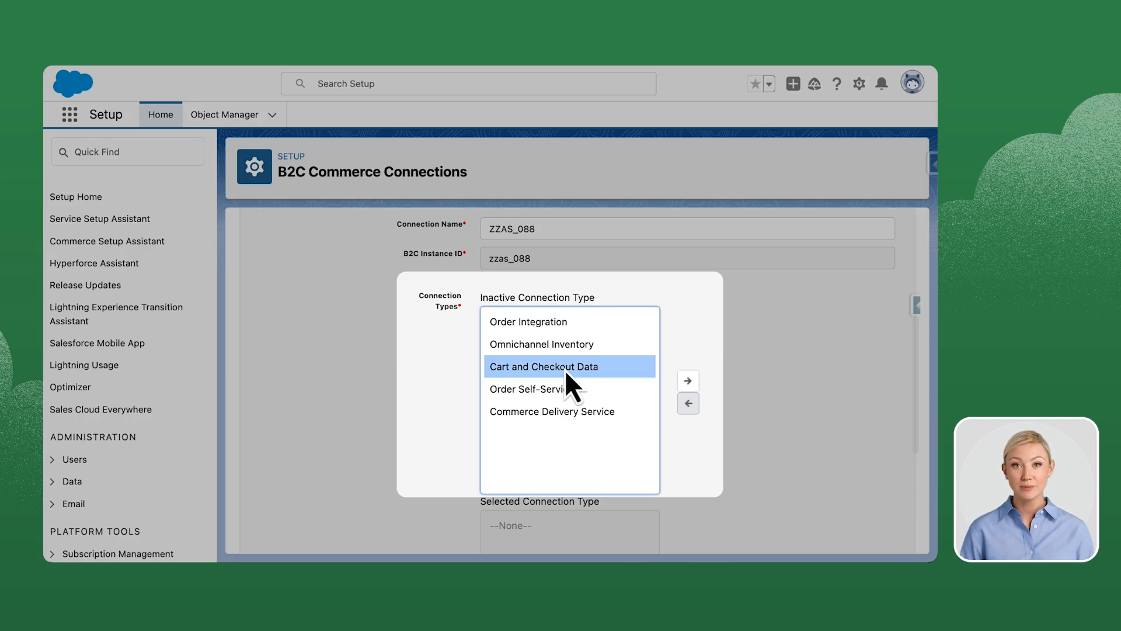
{"action": "mouse_move", "coordinate": [687, 393]}
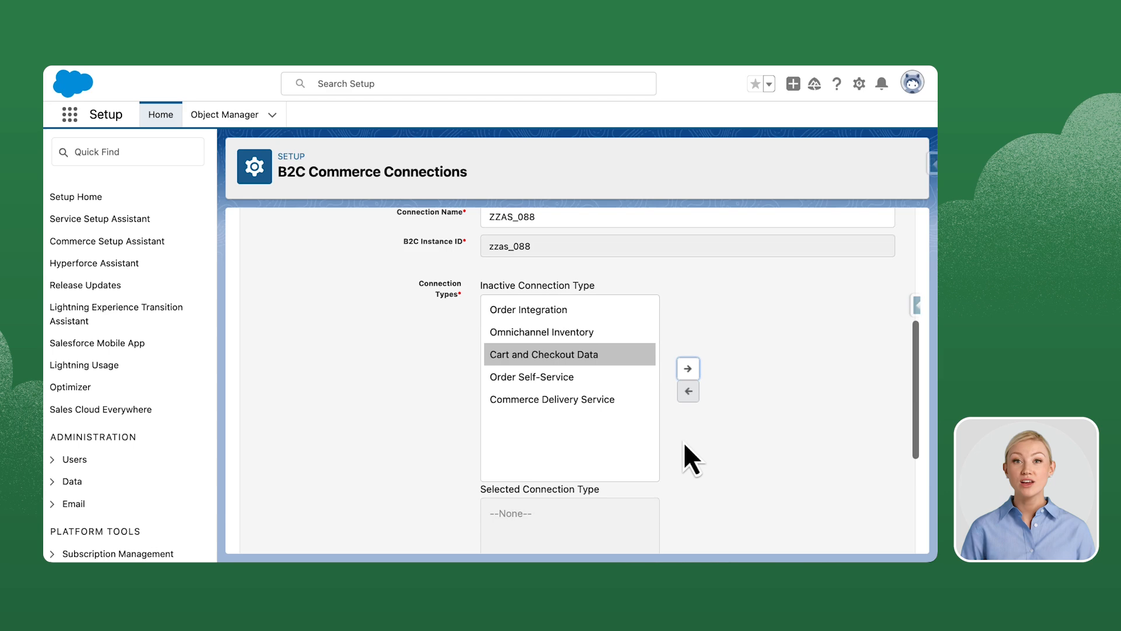
{"action": "left_click", "coordinate": [687, 367]}
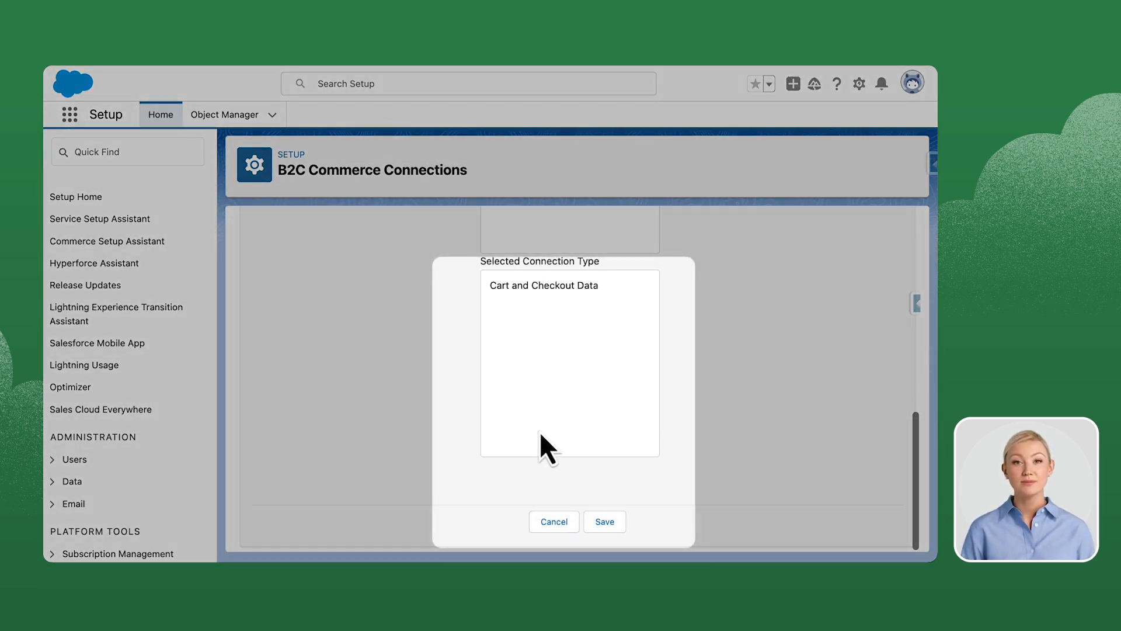
- Save and confirm provisioning of the Cart and Checkout Data connection for ZZAS_088
{"action": "left_click", "coordinate": [604, 521]}
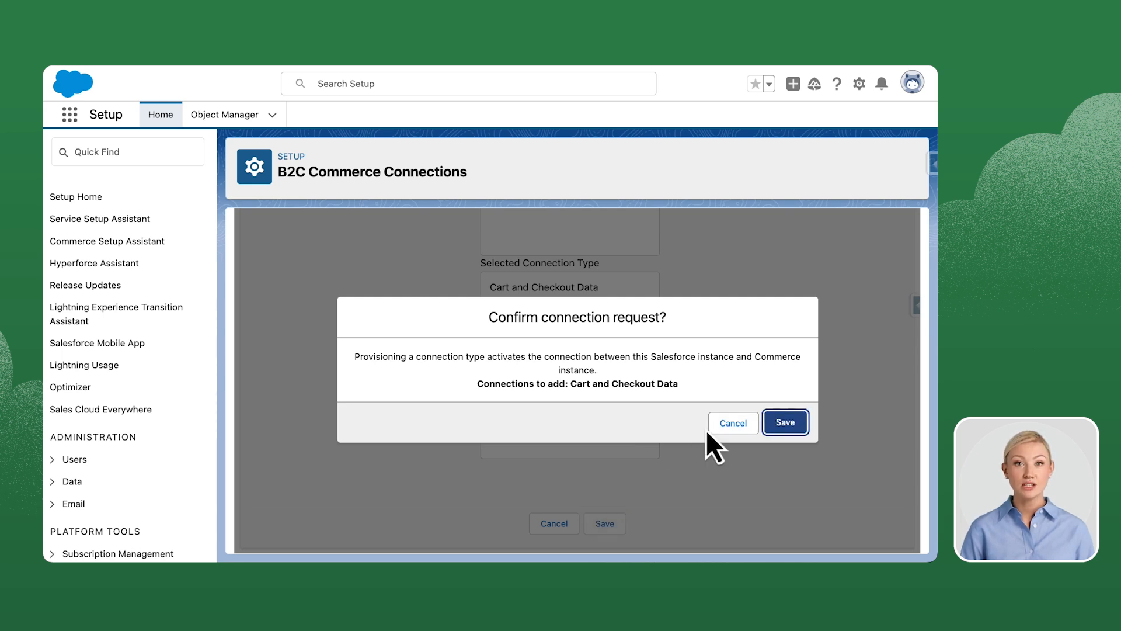
{"action": "left_click", "coordinate": [784, 422]}
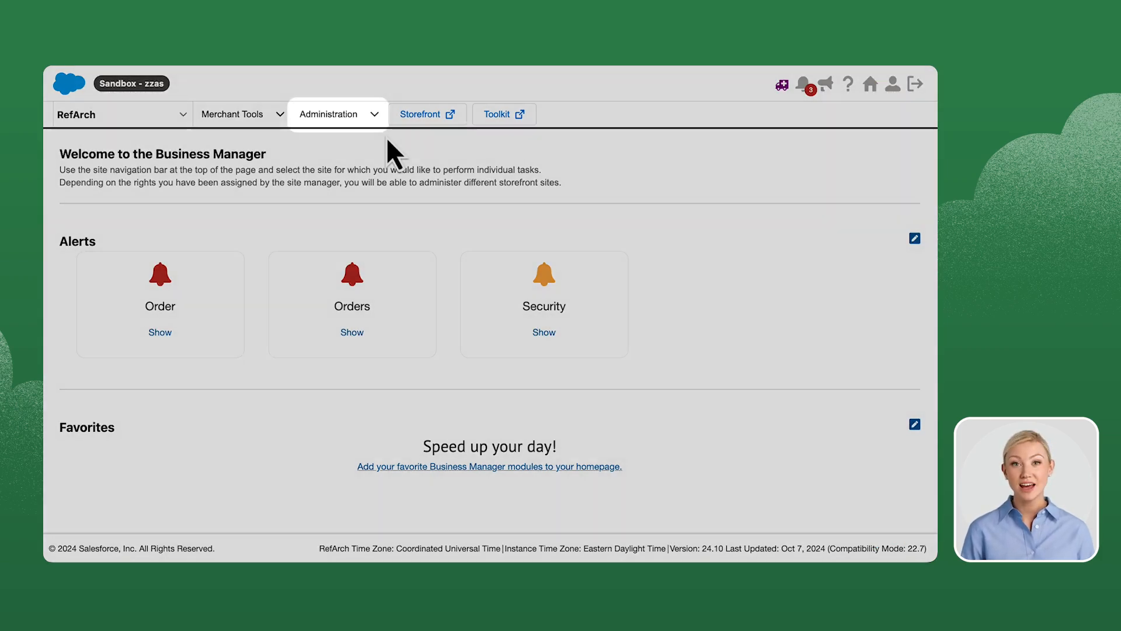
- Return to the Order Management Integration settings showing tenant ZZAS_088 with integration state active
{"action": "left_click", "coordinate": [328, 113]}
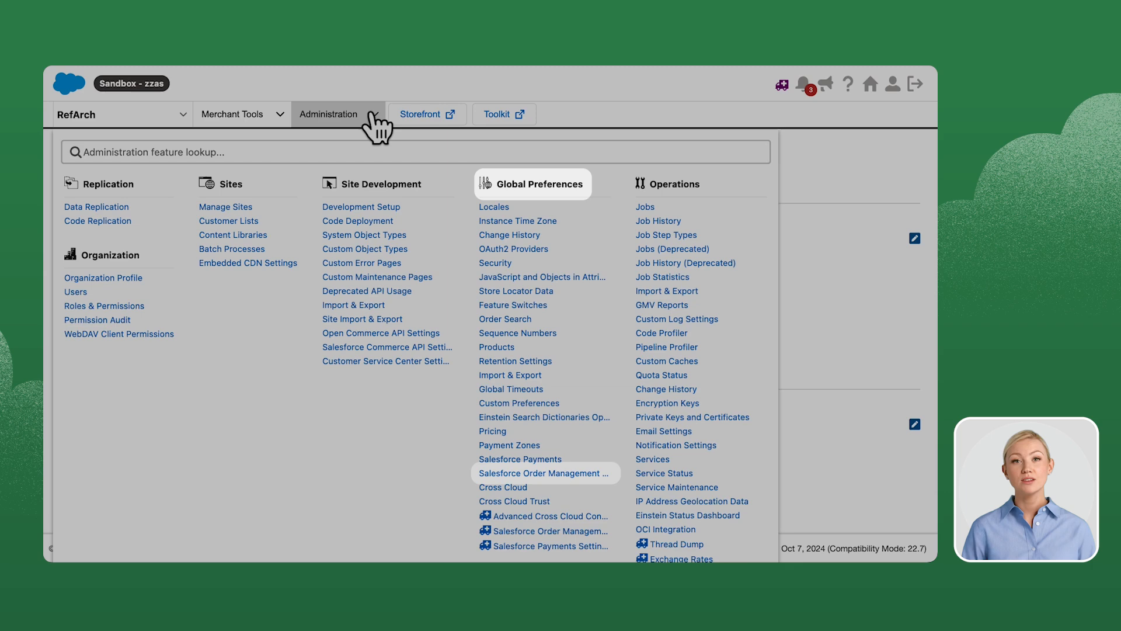
{"action": "mouse_move", "coordinate": [541, 473]}
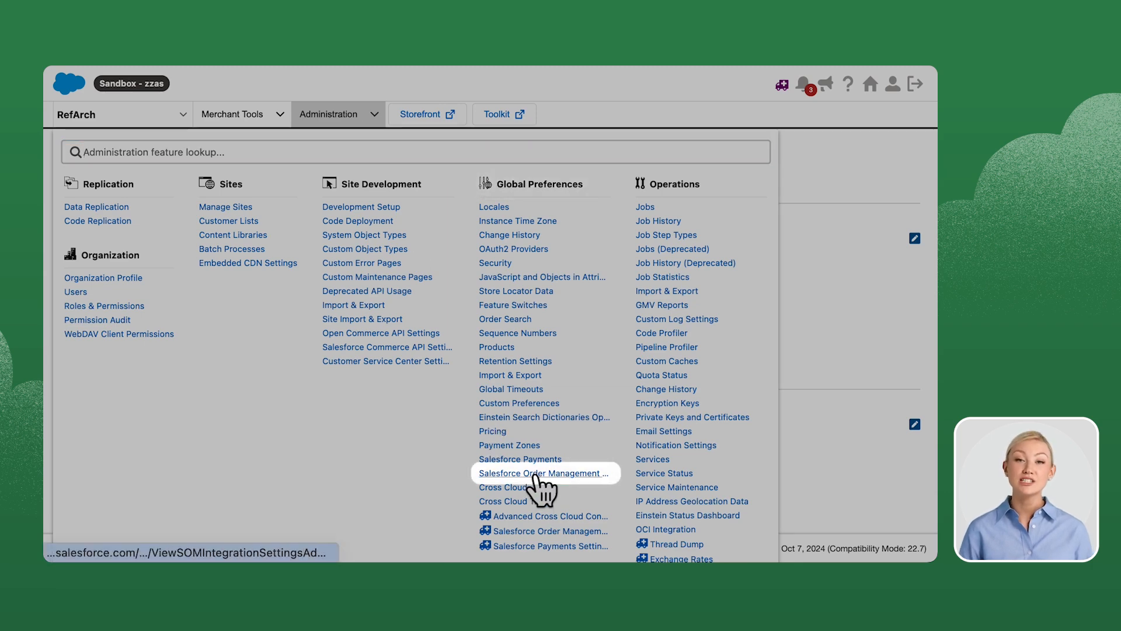
{"action": "left_click", "coordinate": [542, 473]}
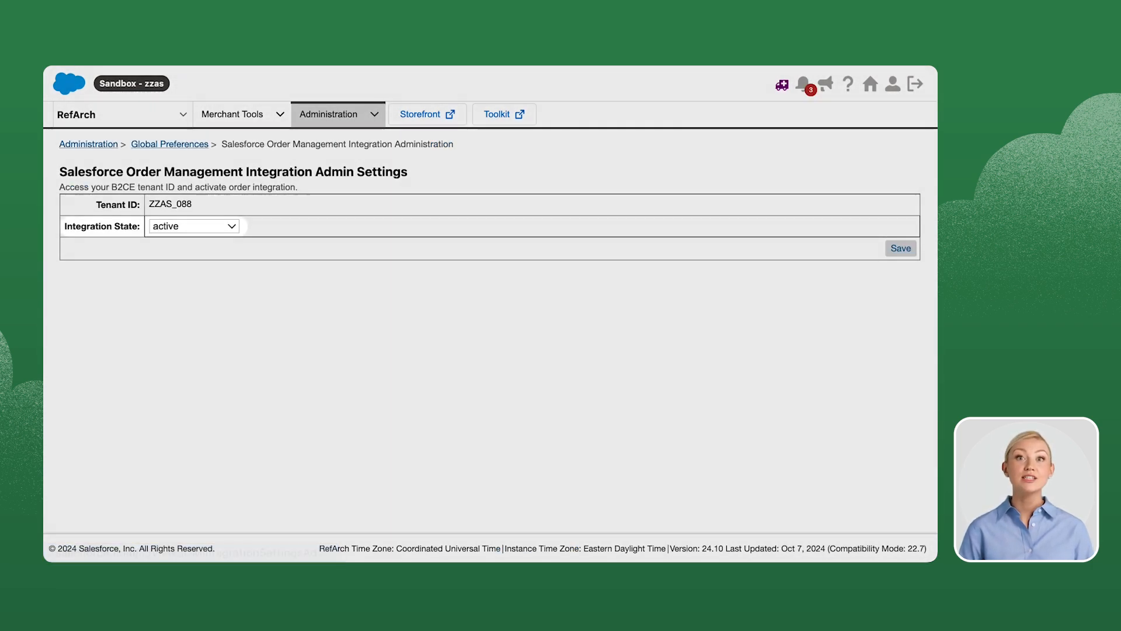